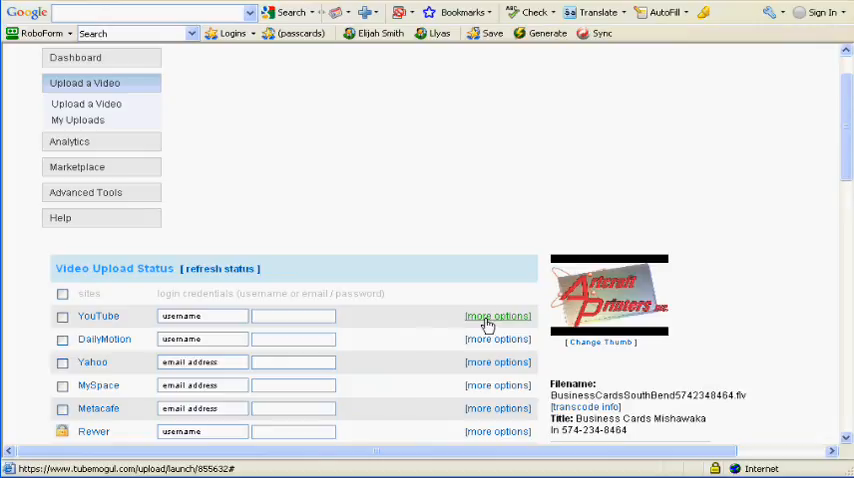
pyautogui.moveTo(397, 343)
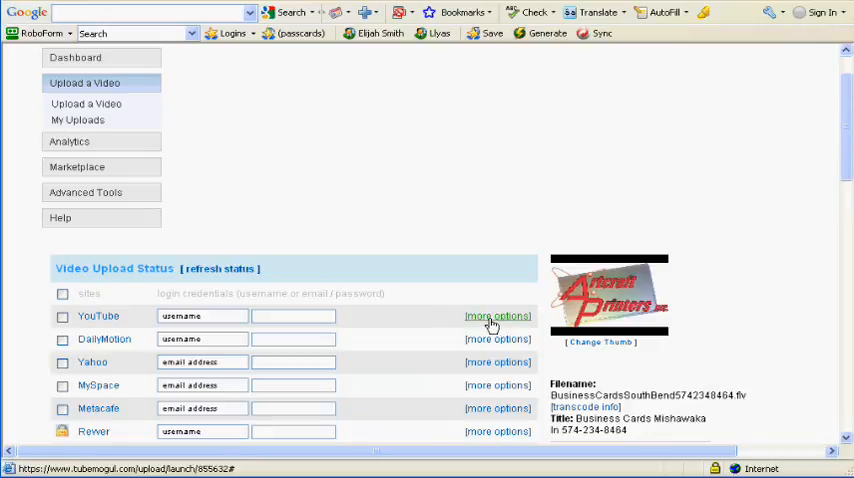
# - In YouTube's more options, keep category News & Politics and follow 'Register now' to sign-up
pyautogui.click(498, 316)
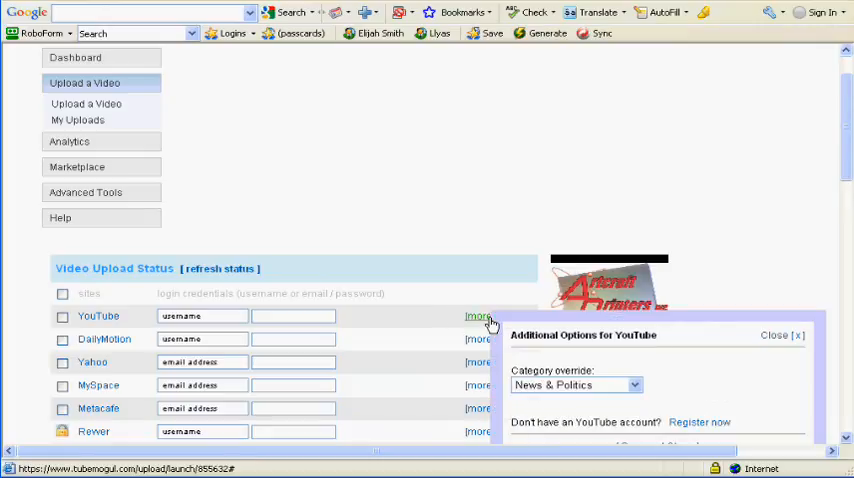
pyautogui.scroll(-3)
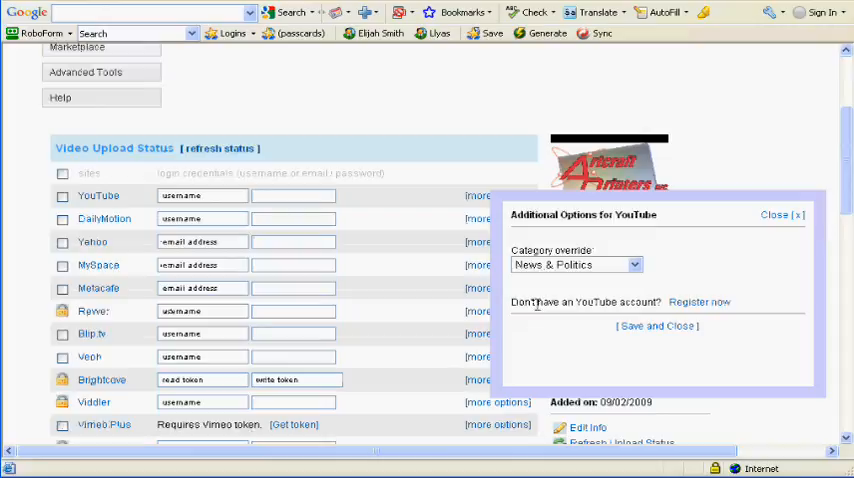
pyautogui.click(634, 264)
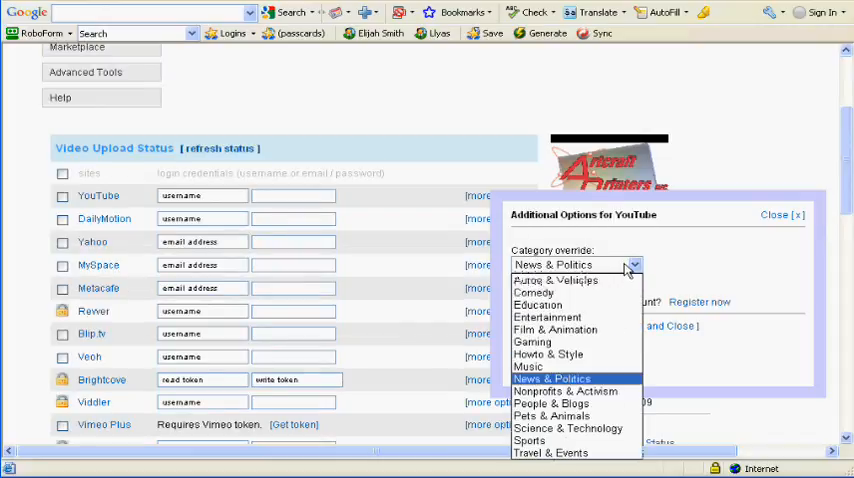
pyautogui.moveTo(556, 280)
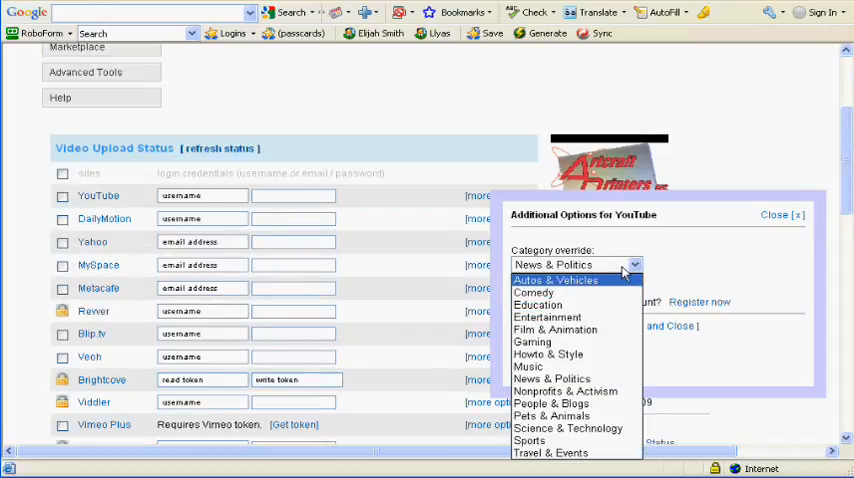
pyautogui.click(552, 378)
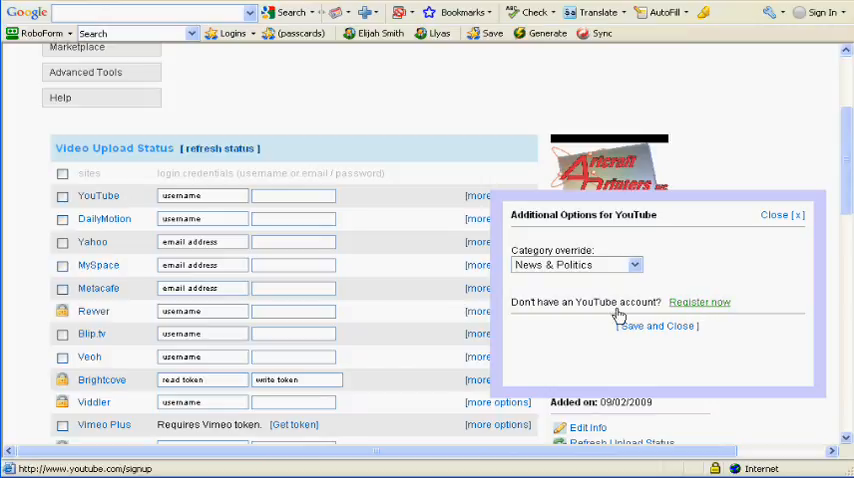
pyautogui.click(700, 301)
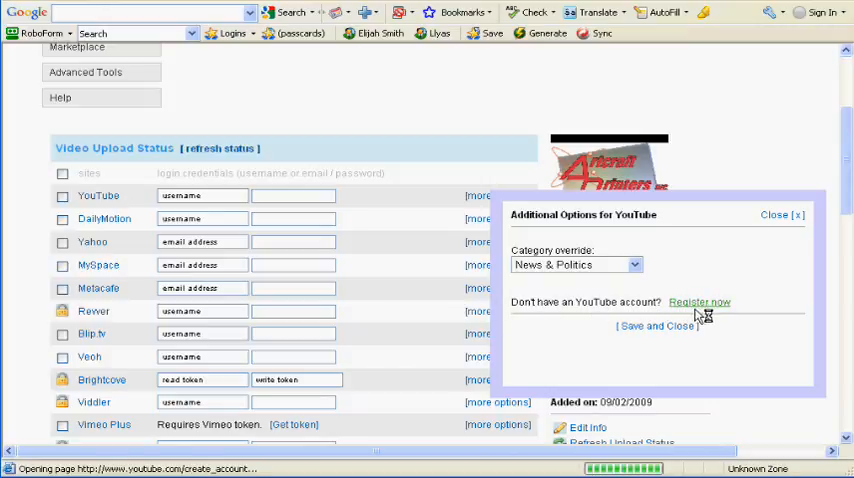
# - Scroll through YouTube's 'Get started with your account' form and terms without filling anything
pyautogui.click(700, 302)
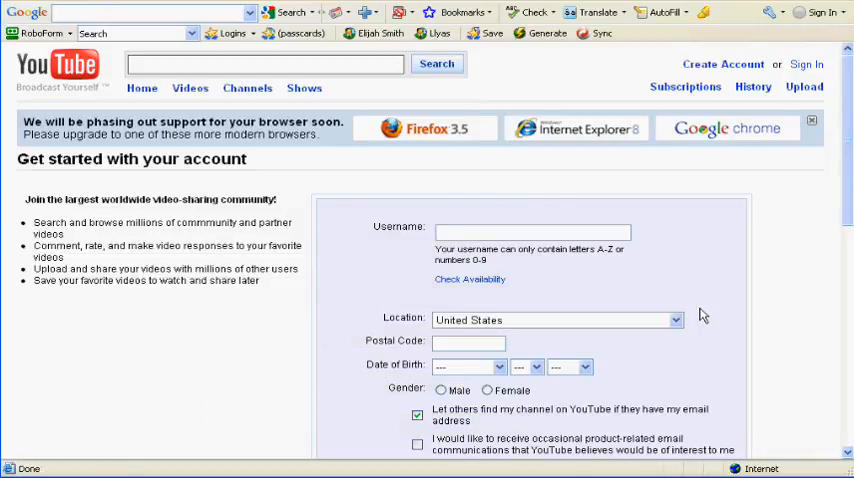
pyautogui.moveTo(345, 226)
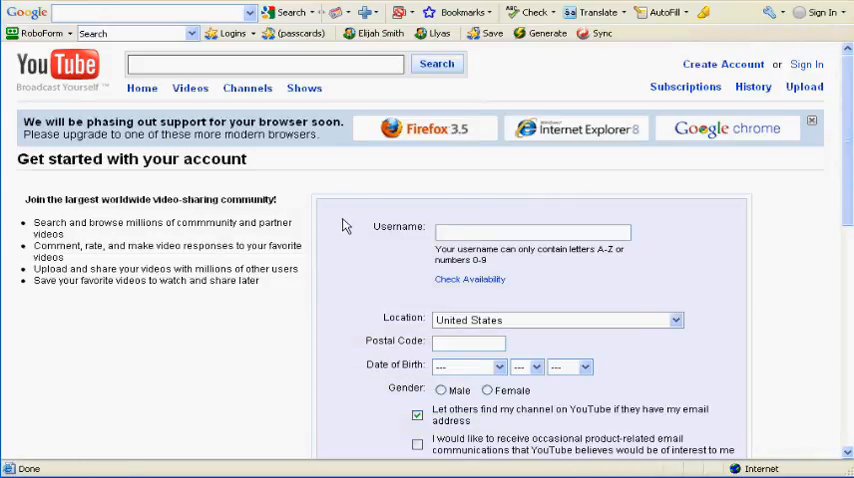
pyautogui.scroll(-3)
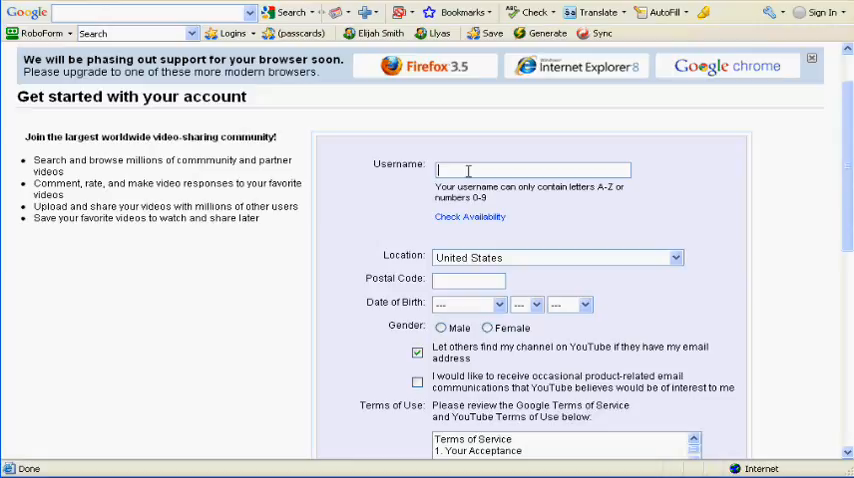
pyautogui.moveTo(449, 183)
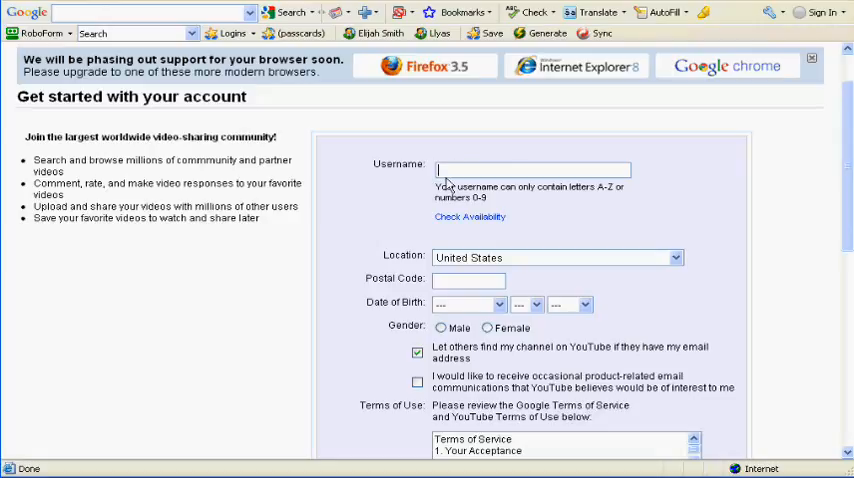
pyautogui.moveTo(311, 350)
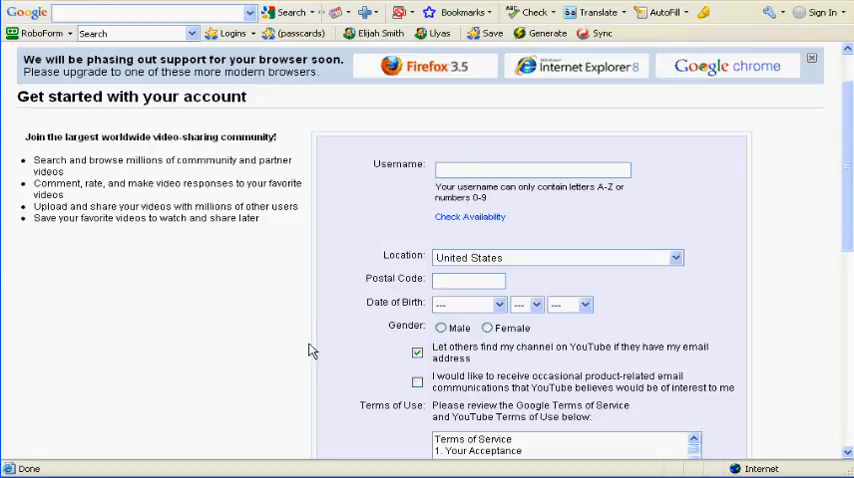
pyautogui.click(533, 170)
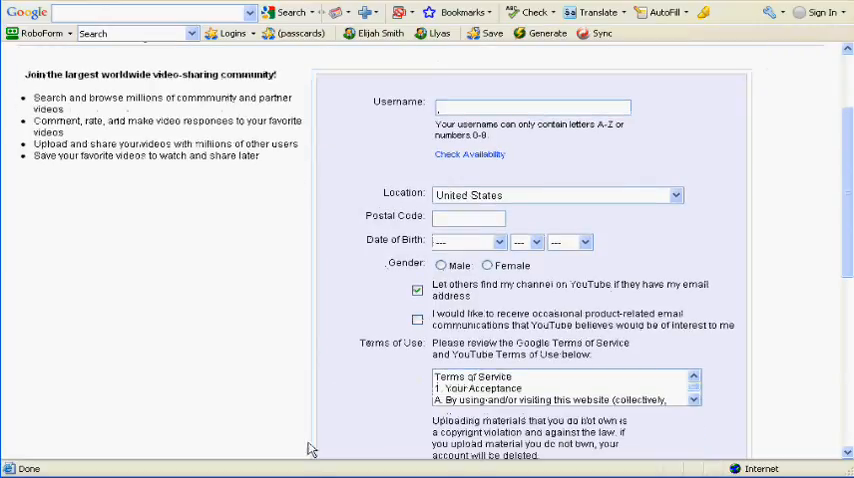
pyautogui.scroll(-3)
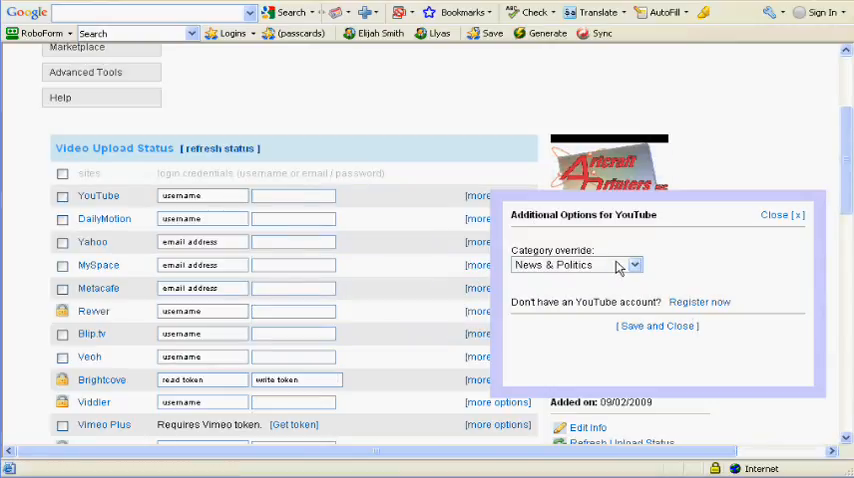
pyautogui.moveTo(557, 283)
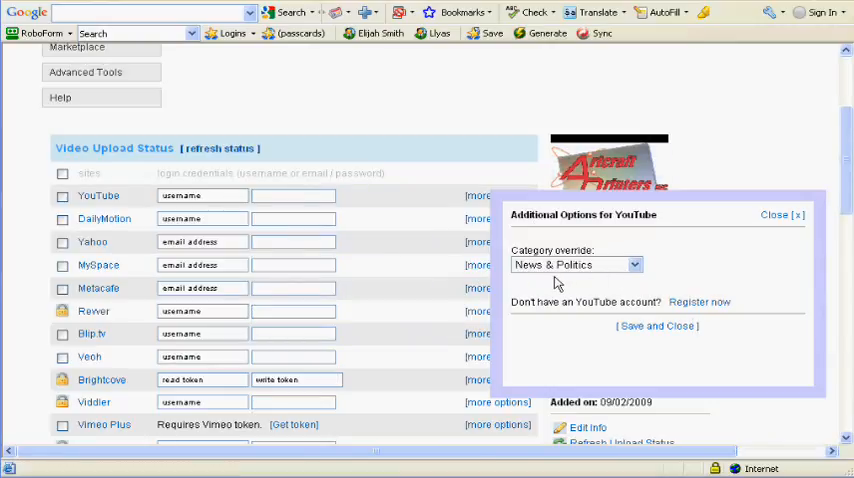
# - Close the YouTube Additional Options popup and scroll down to the upload status table
pyautogui.click(797, 215)
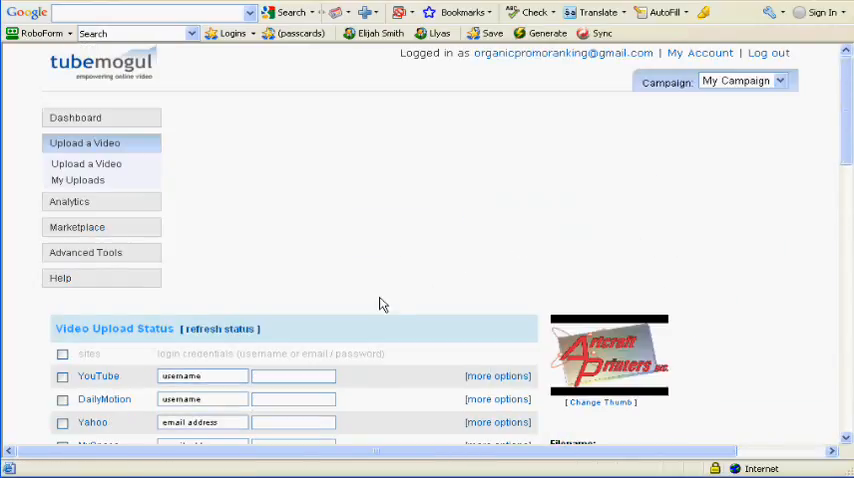
pyautogui.scroll(-3)
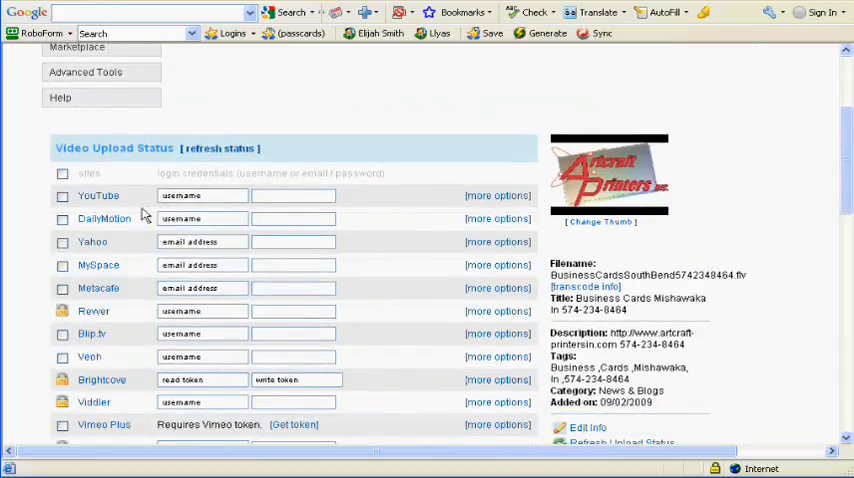
pyautogui.moveTo(100, 218)
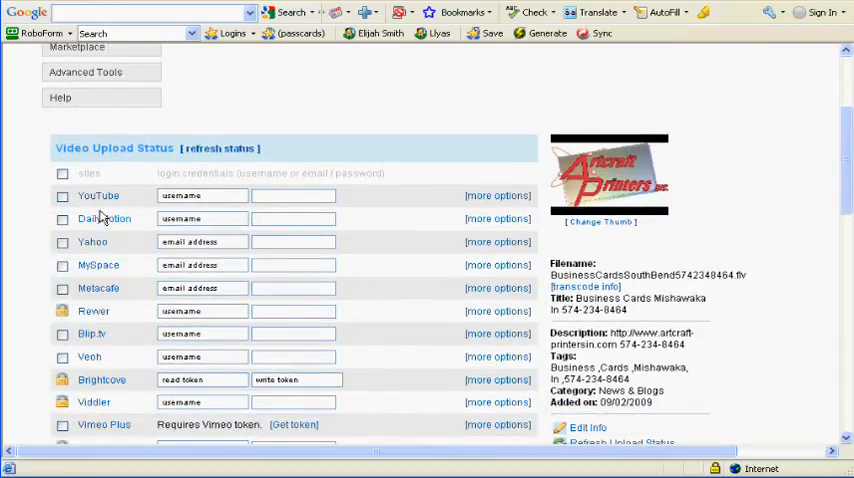
# - Open DailyMotion's more options popup and follow 'Register now' to Dailymotion's sign-up page
pyautogui.click(497, 218)
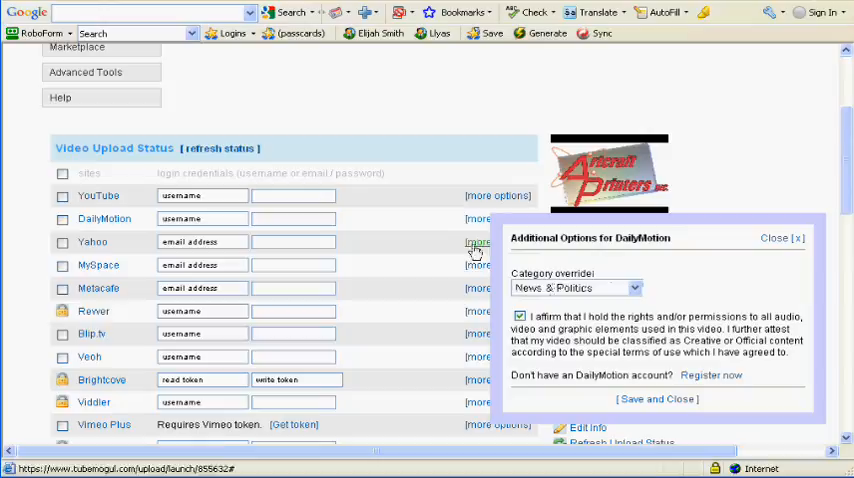
pyautogui.click(519, 316)
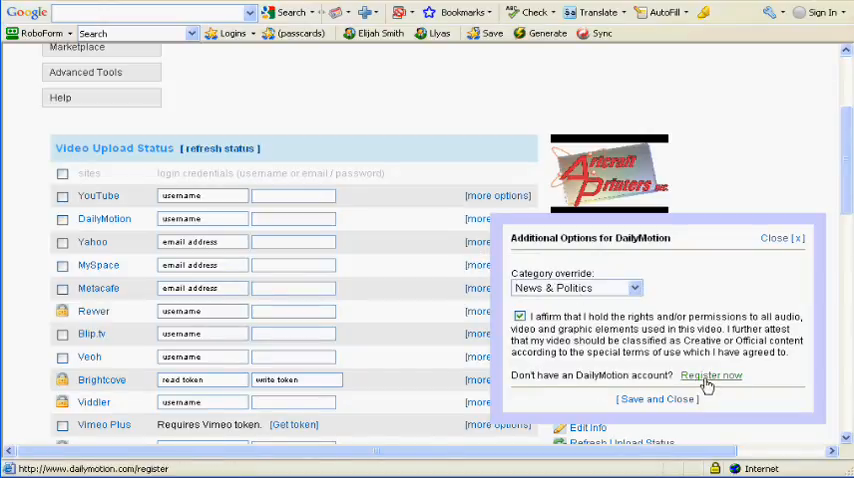
pyautogui.click(711, 375)
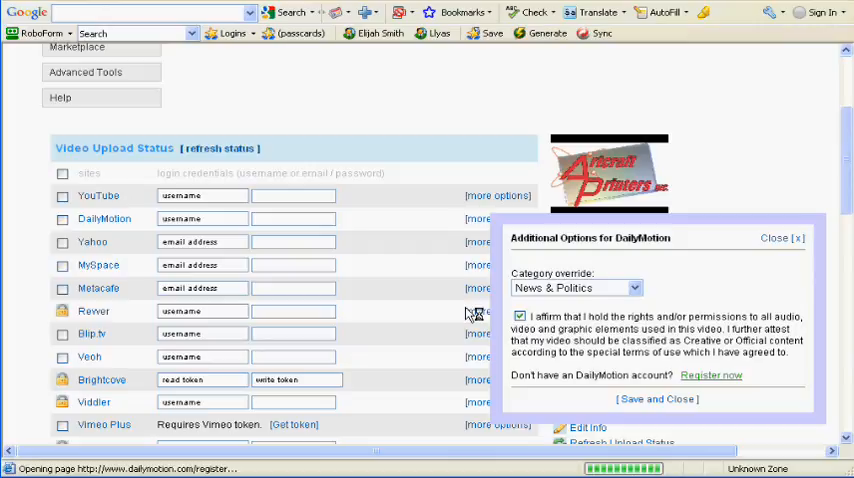
pyautogui.click(711, 375)
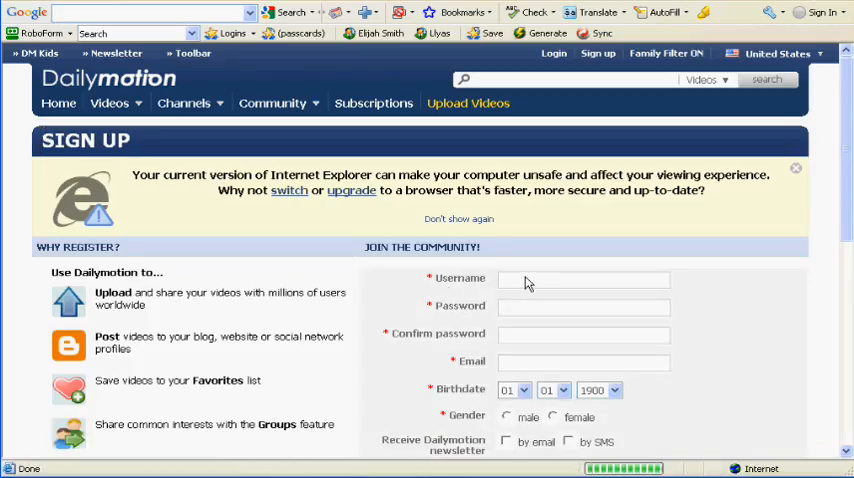
pyautogui.moveTo(507, 281)
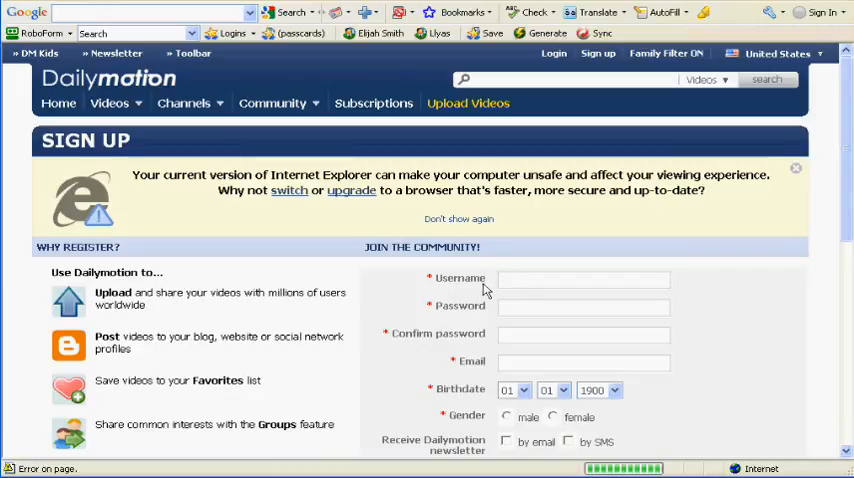
pyautogui.moveTo(480, 362)
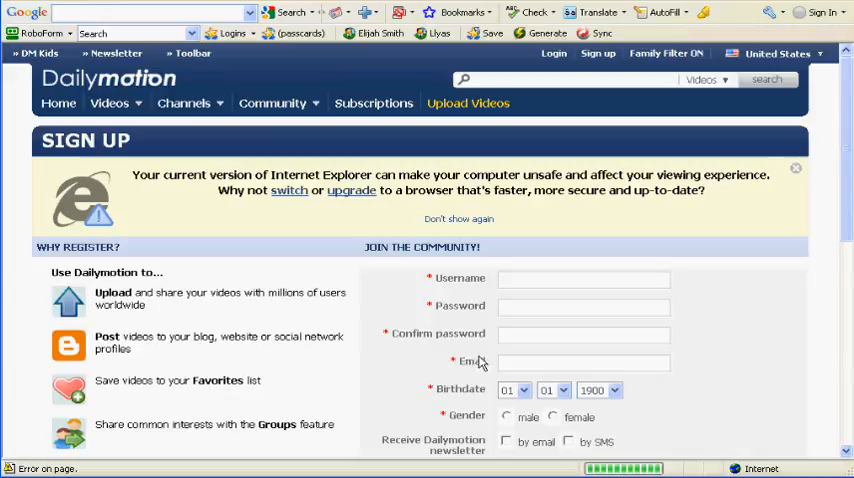
# - Scroll down Dailymotion's SIGN UP form to the verification image and register button
pyautogui.scroll(-3)
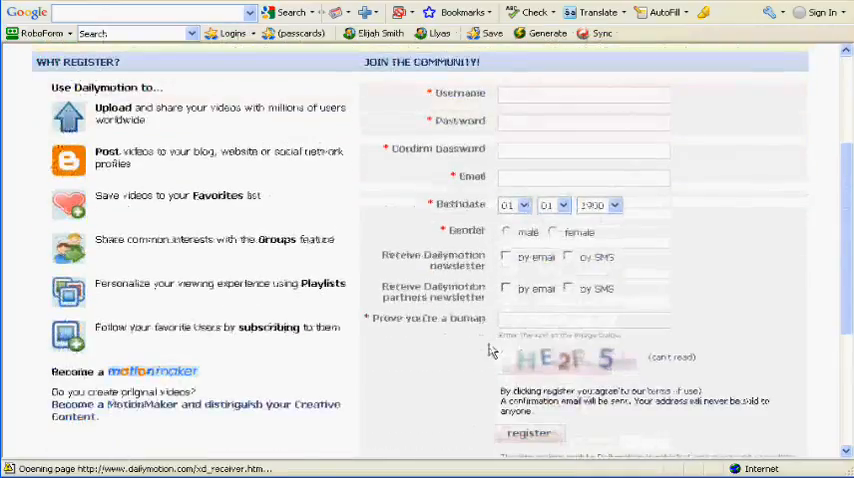
pyautogui.scroll(-3)
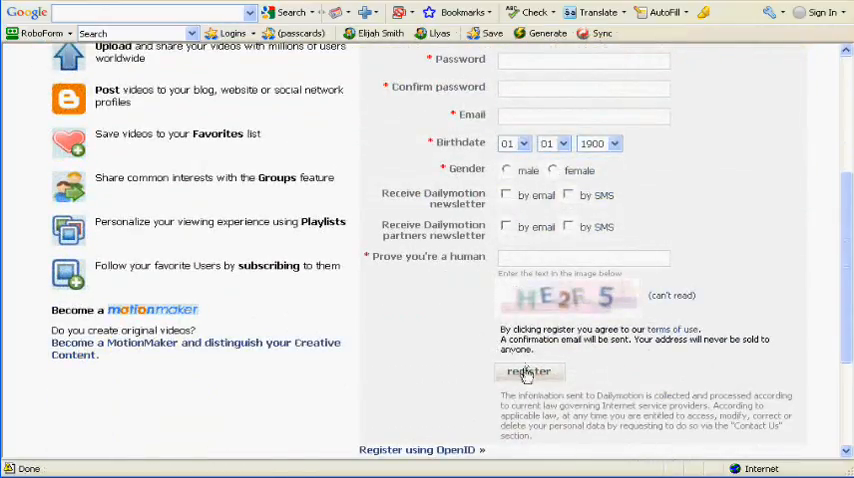